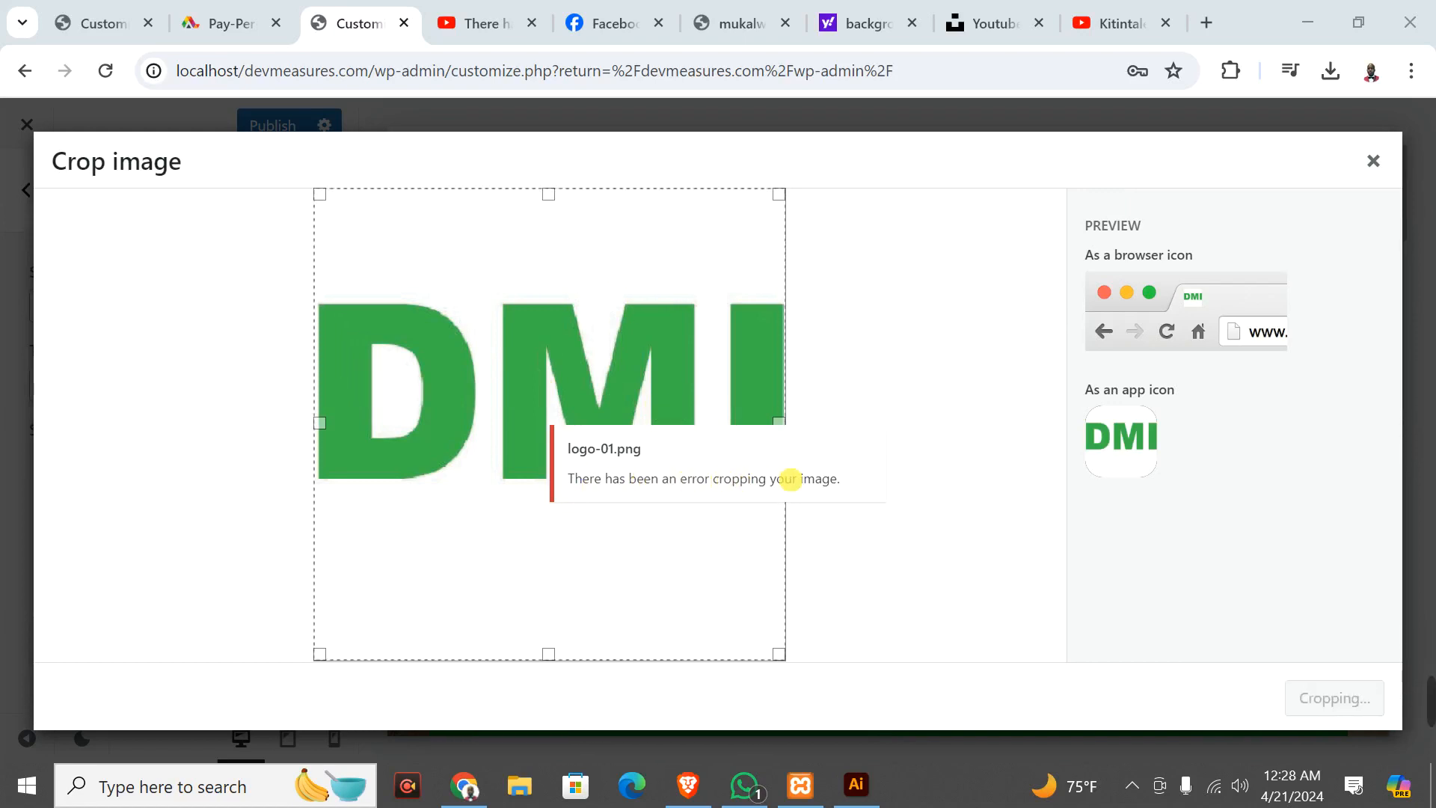
mouse_move(850, 484)
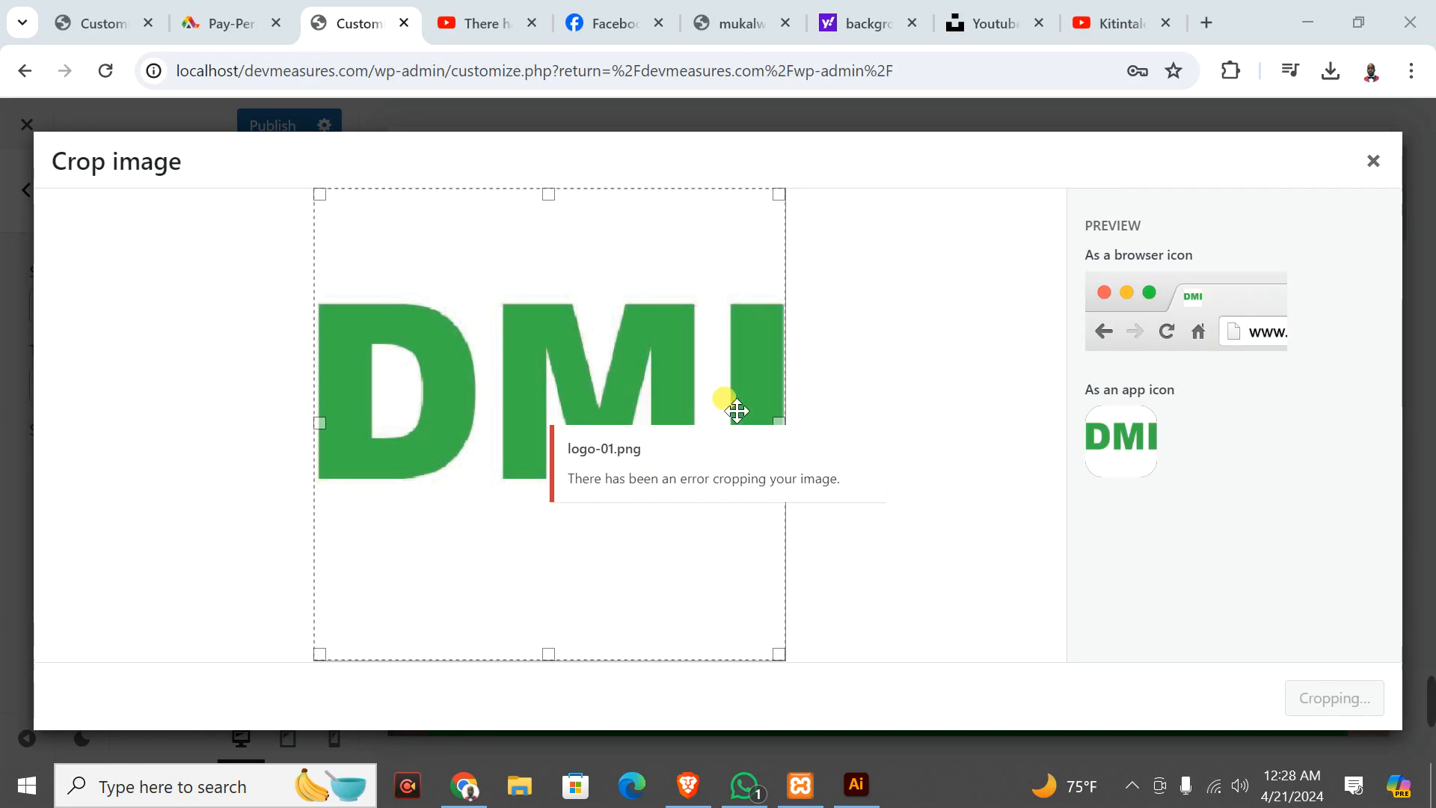
mouse_move(808, 548)
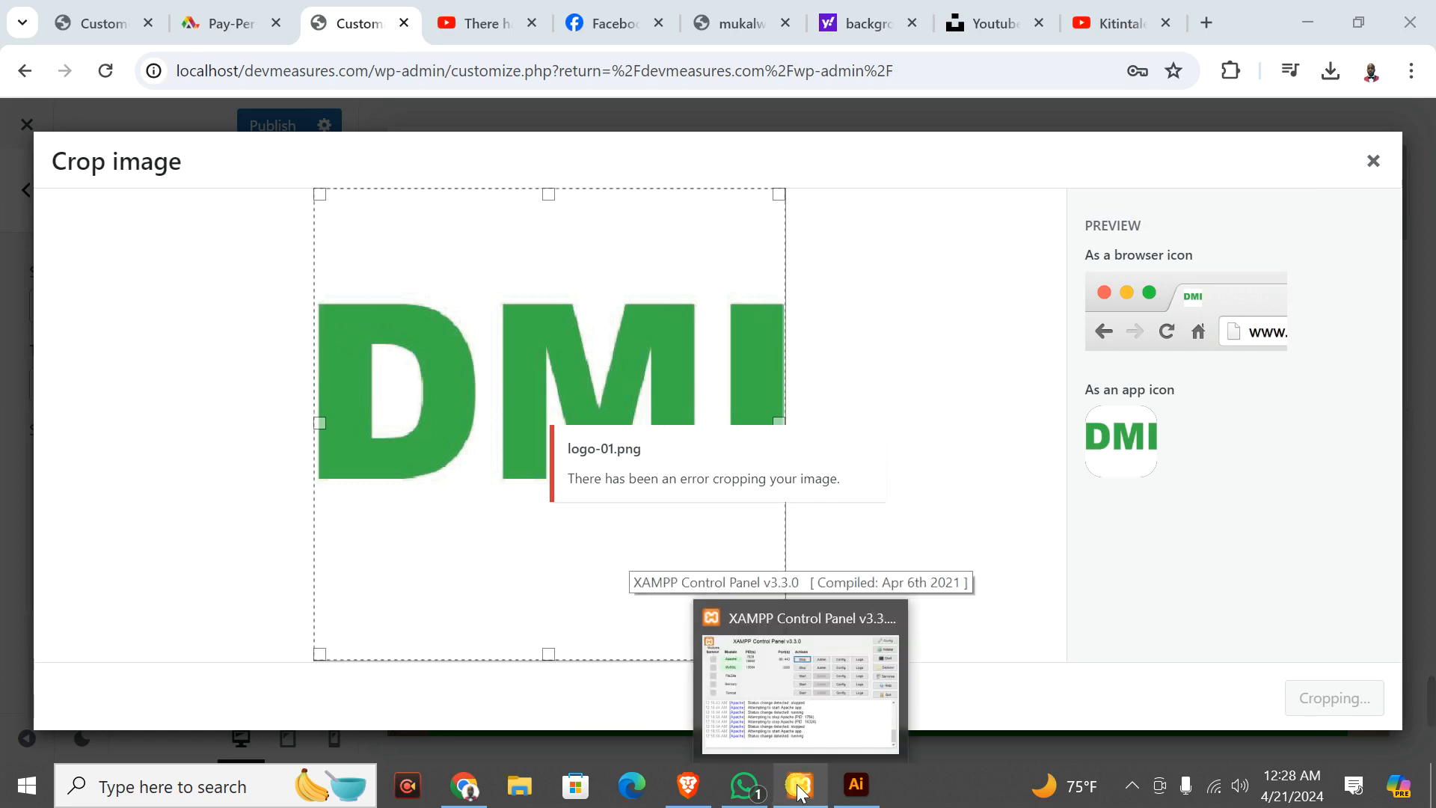
Step: Stop Apache in XAMPP and bring up its php.ini settings file in Notepad
left_click(799, 786)
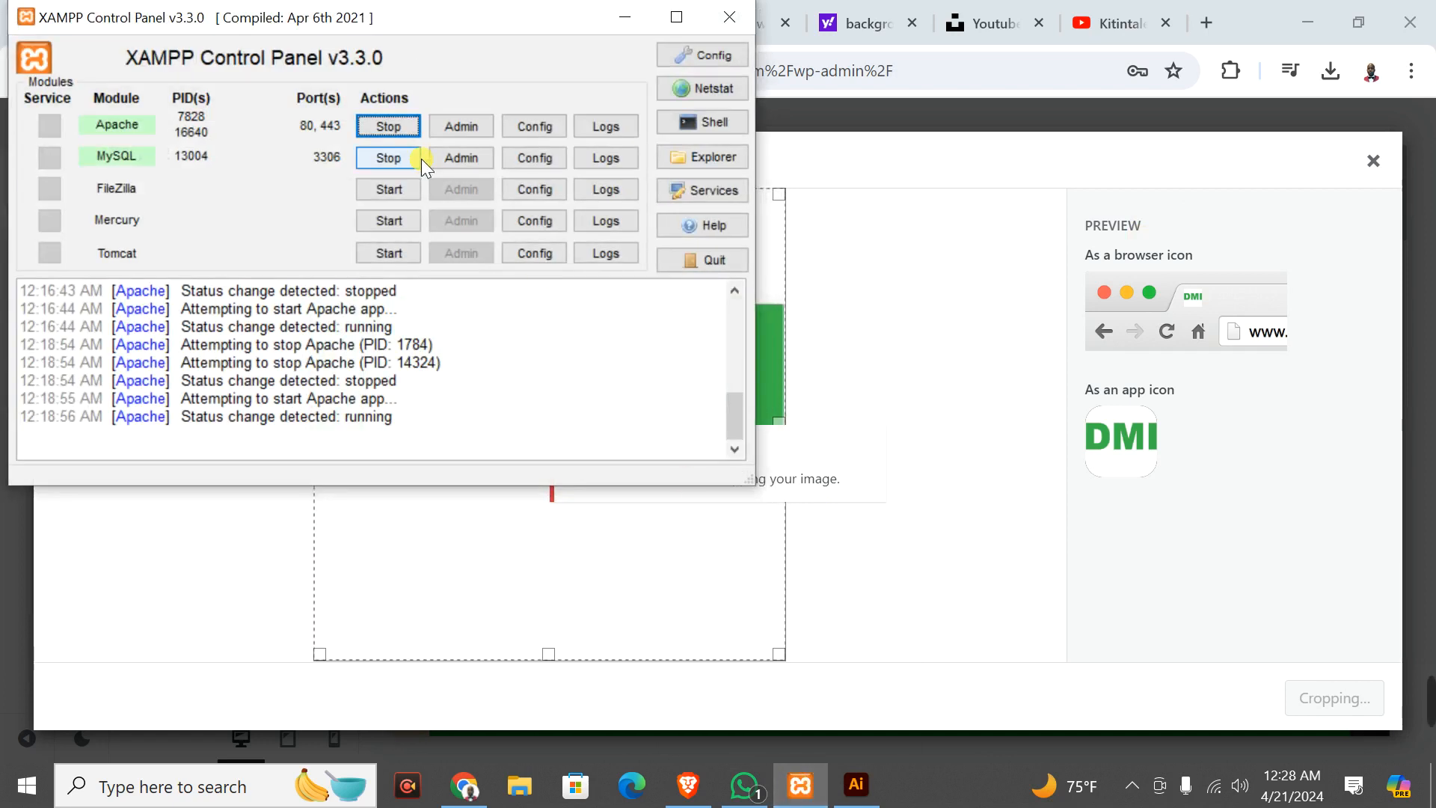
left_click(387, 157)
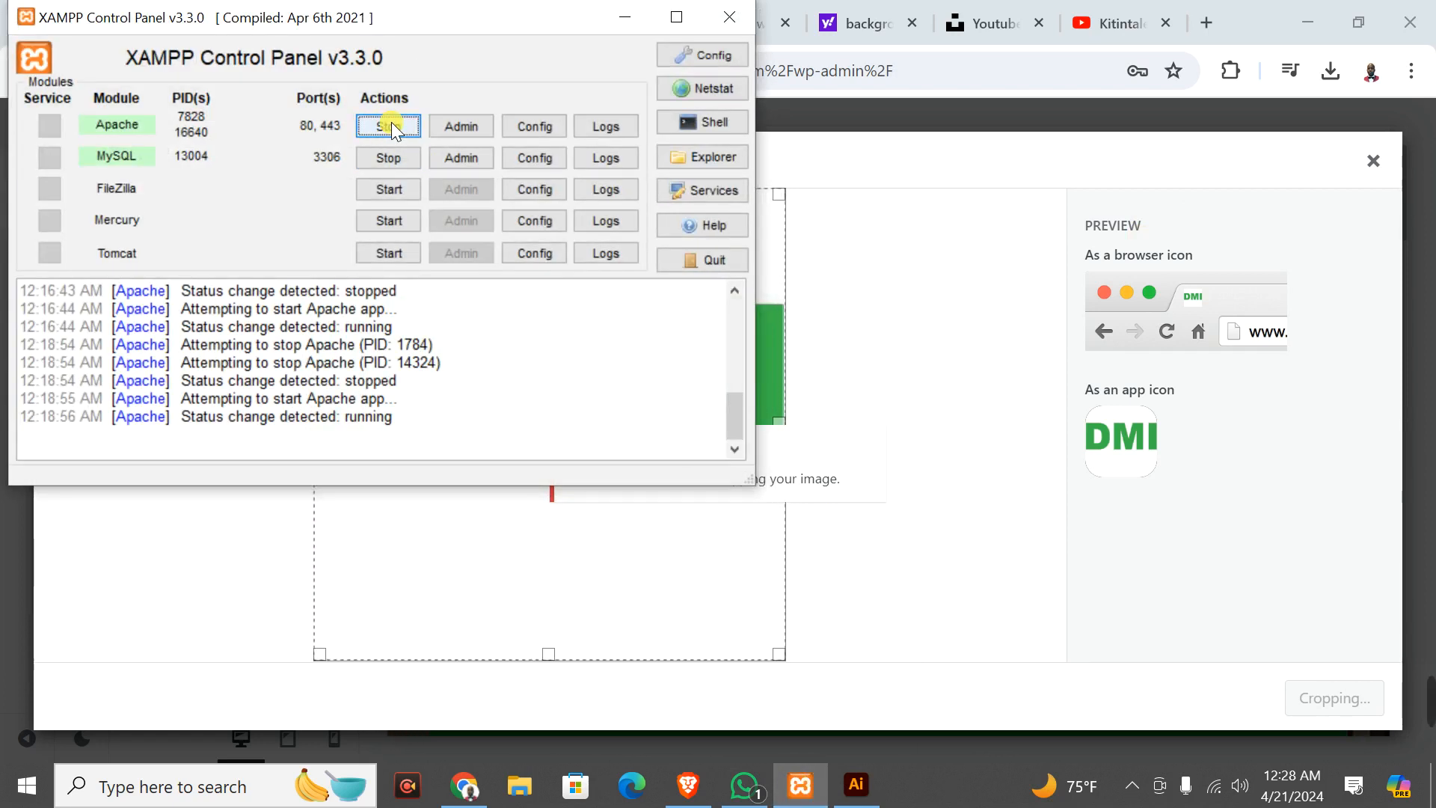
left_click(387, 126)
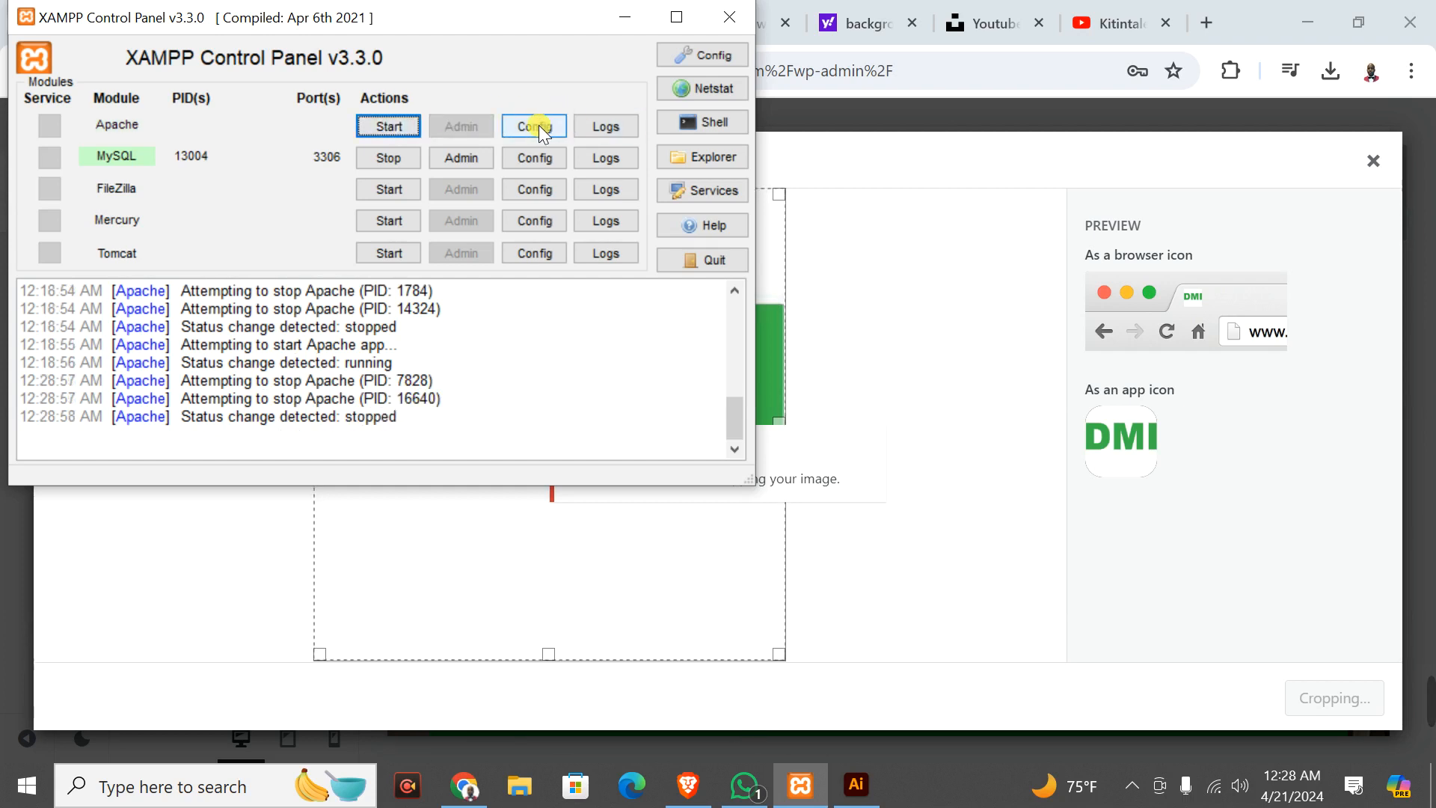
left_click(533, 126)
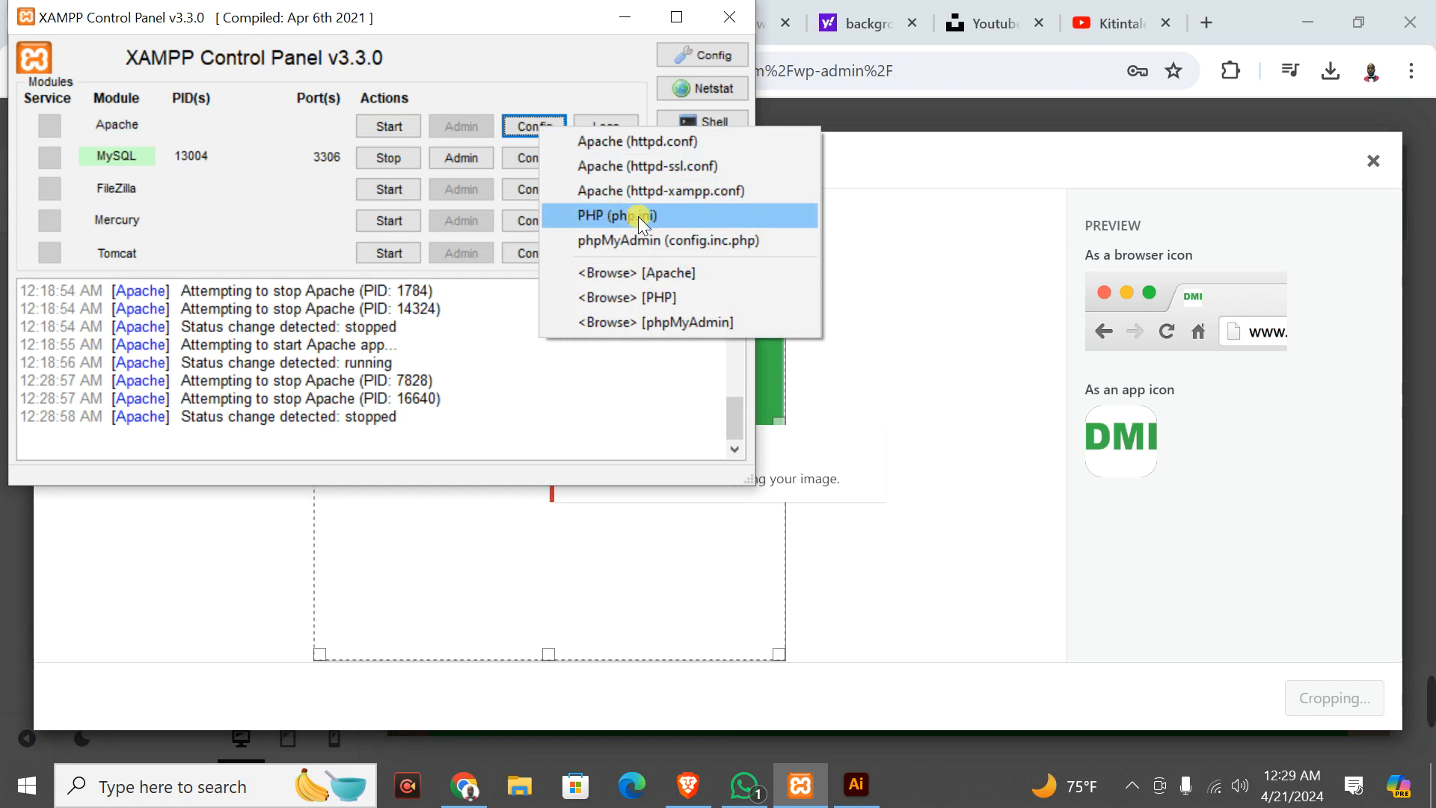
left_click(617, 216)
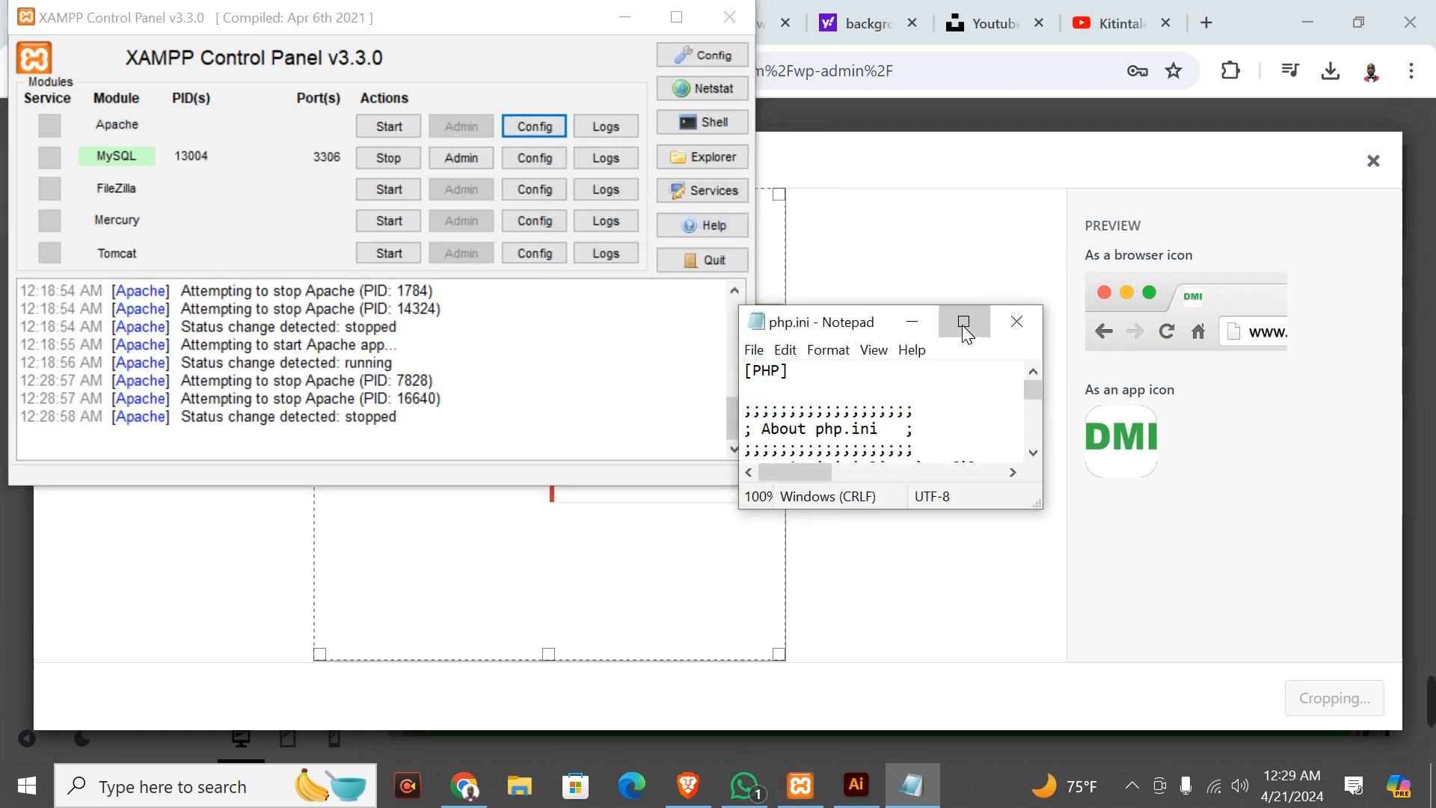
Step: Find the gd line in php.ini and uncomment it to read extension=gd, then save and close
left_click(962, 322)
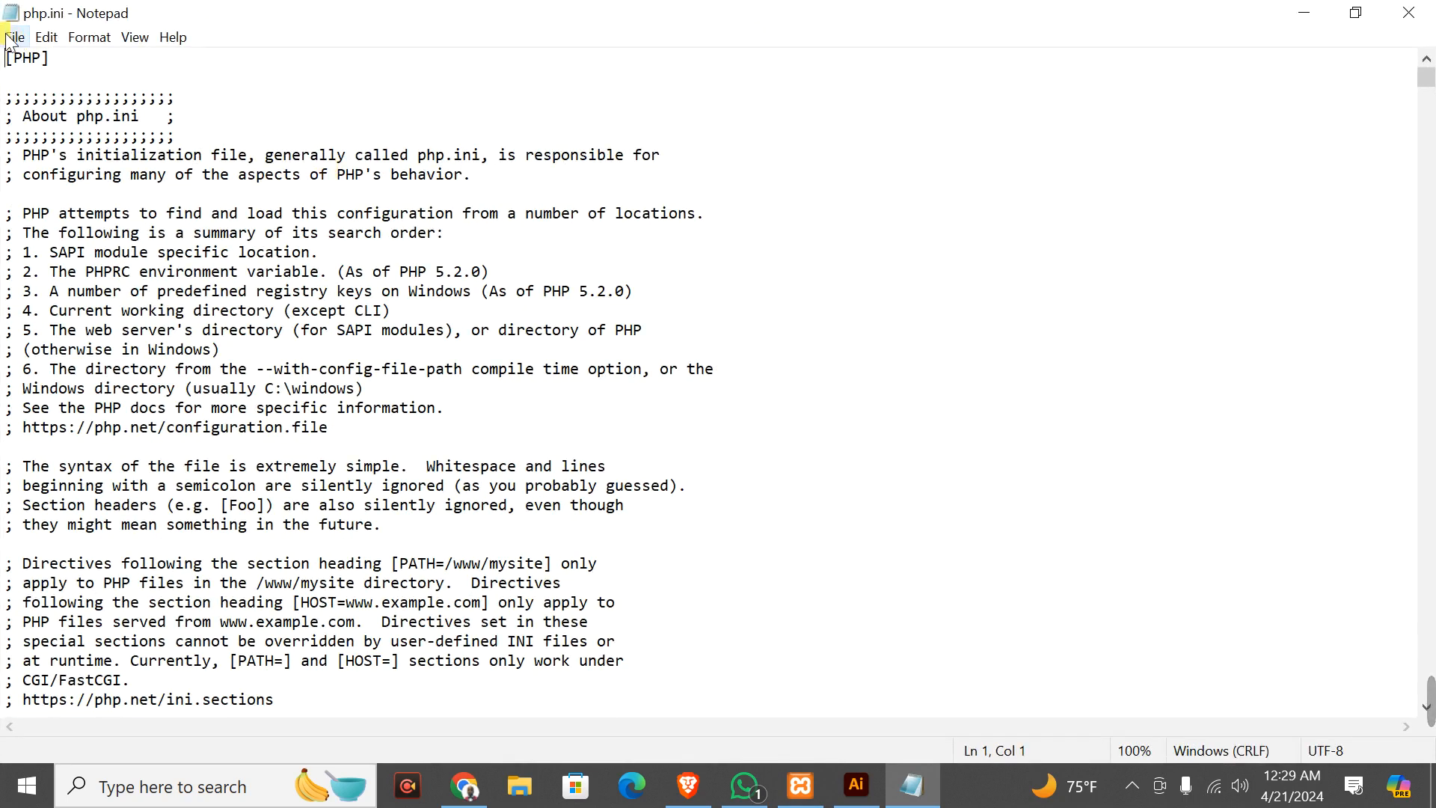
left_click(45, 36)
type("gd")
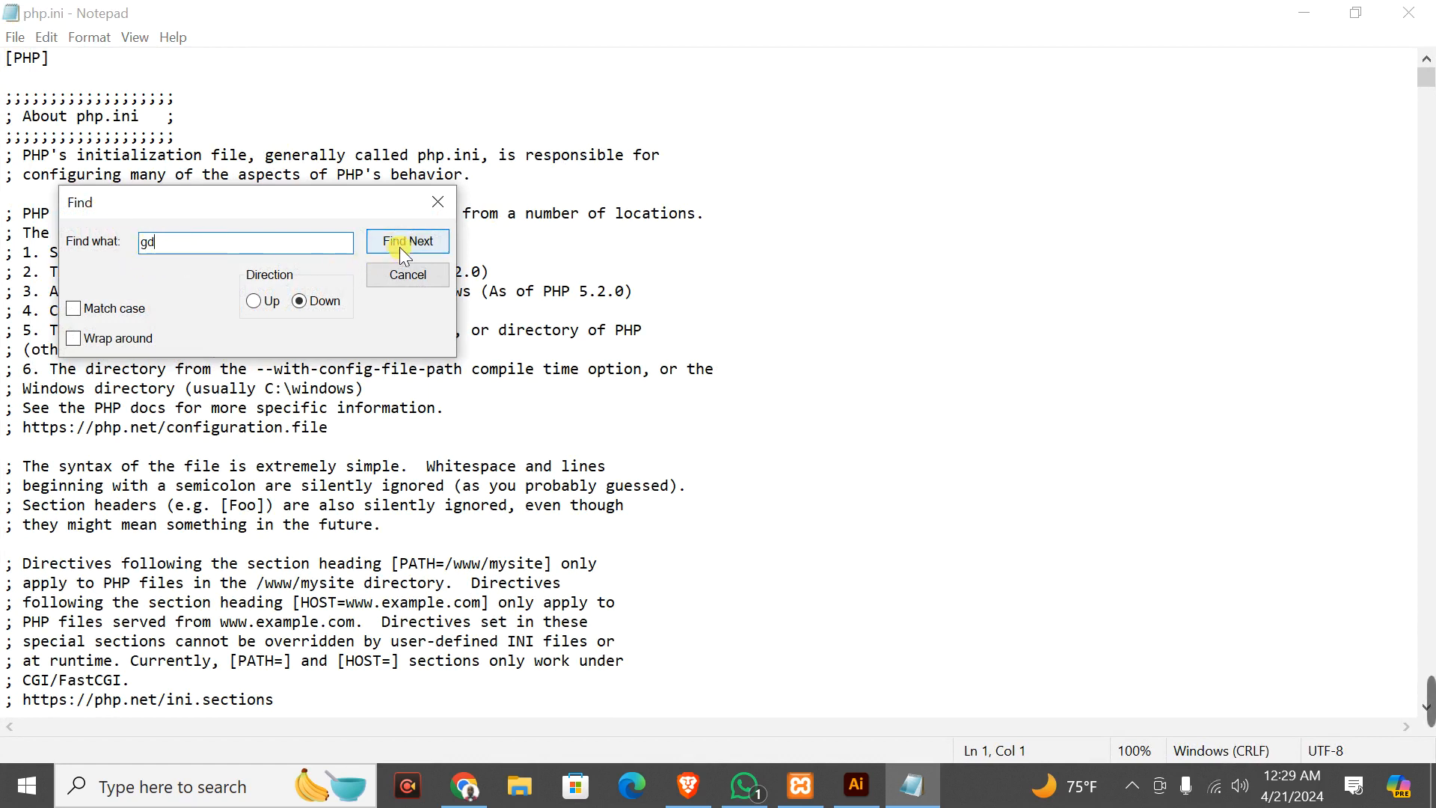
left_click(407, 241)
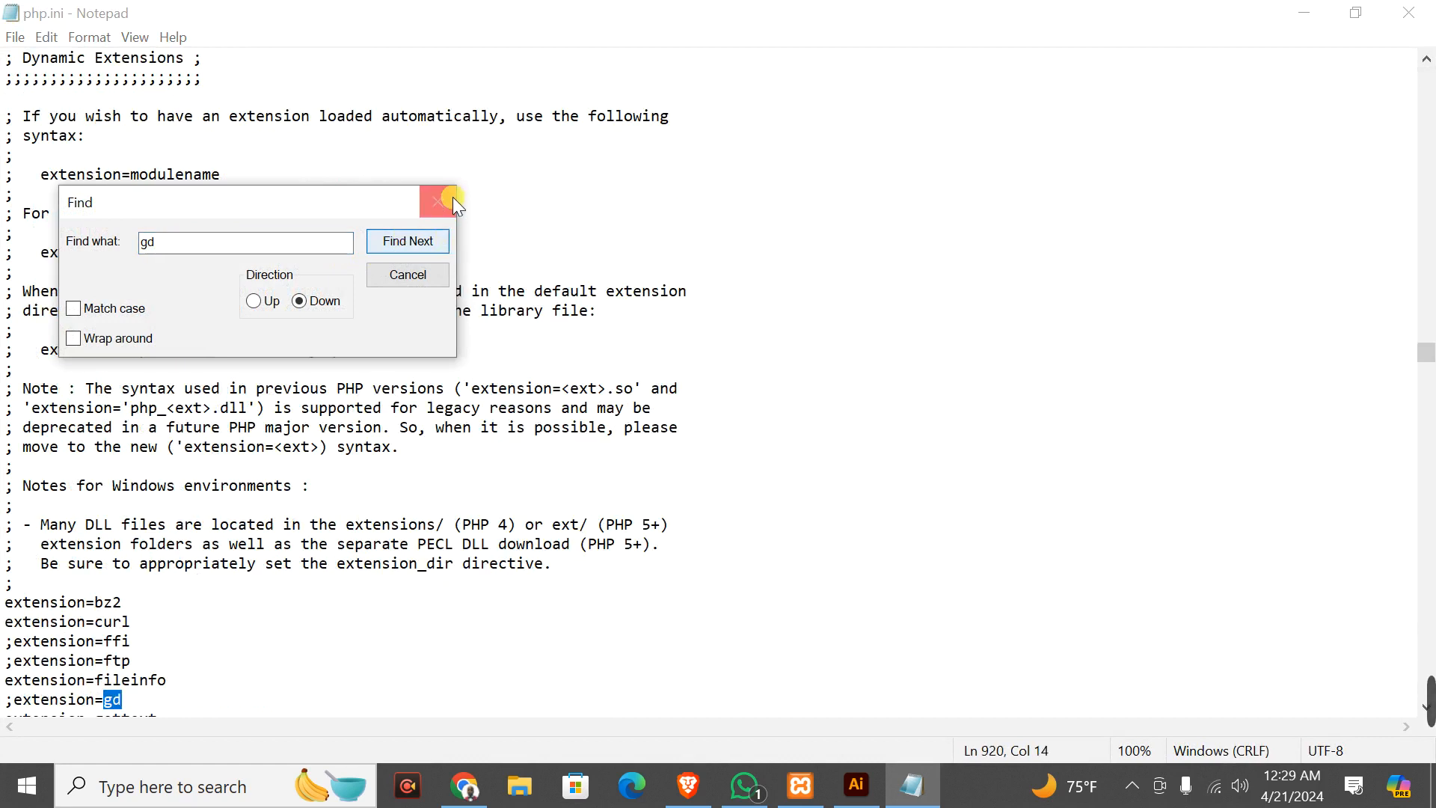
left_click(438, 202)
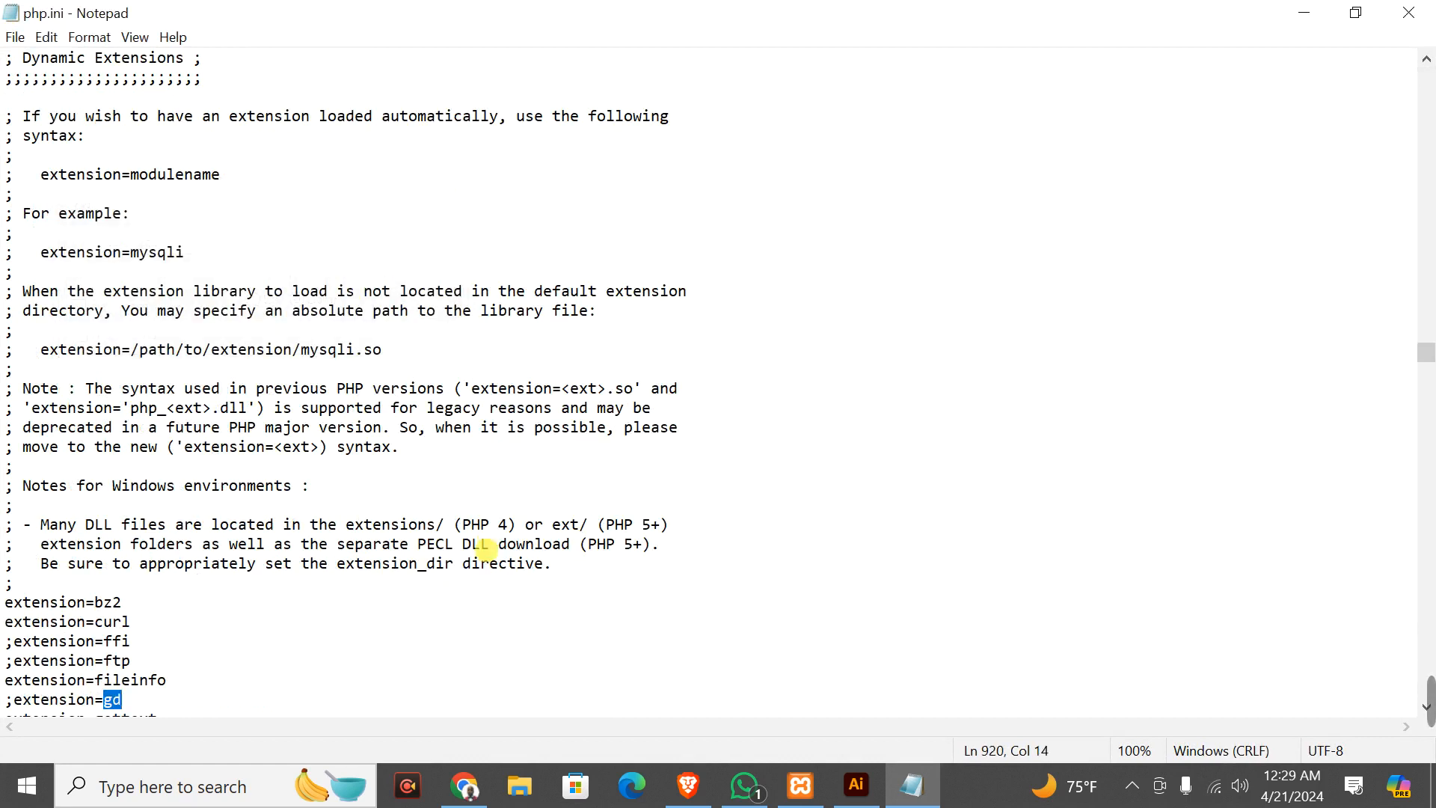
scroll("down", 3)
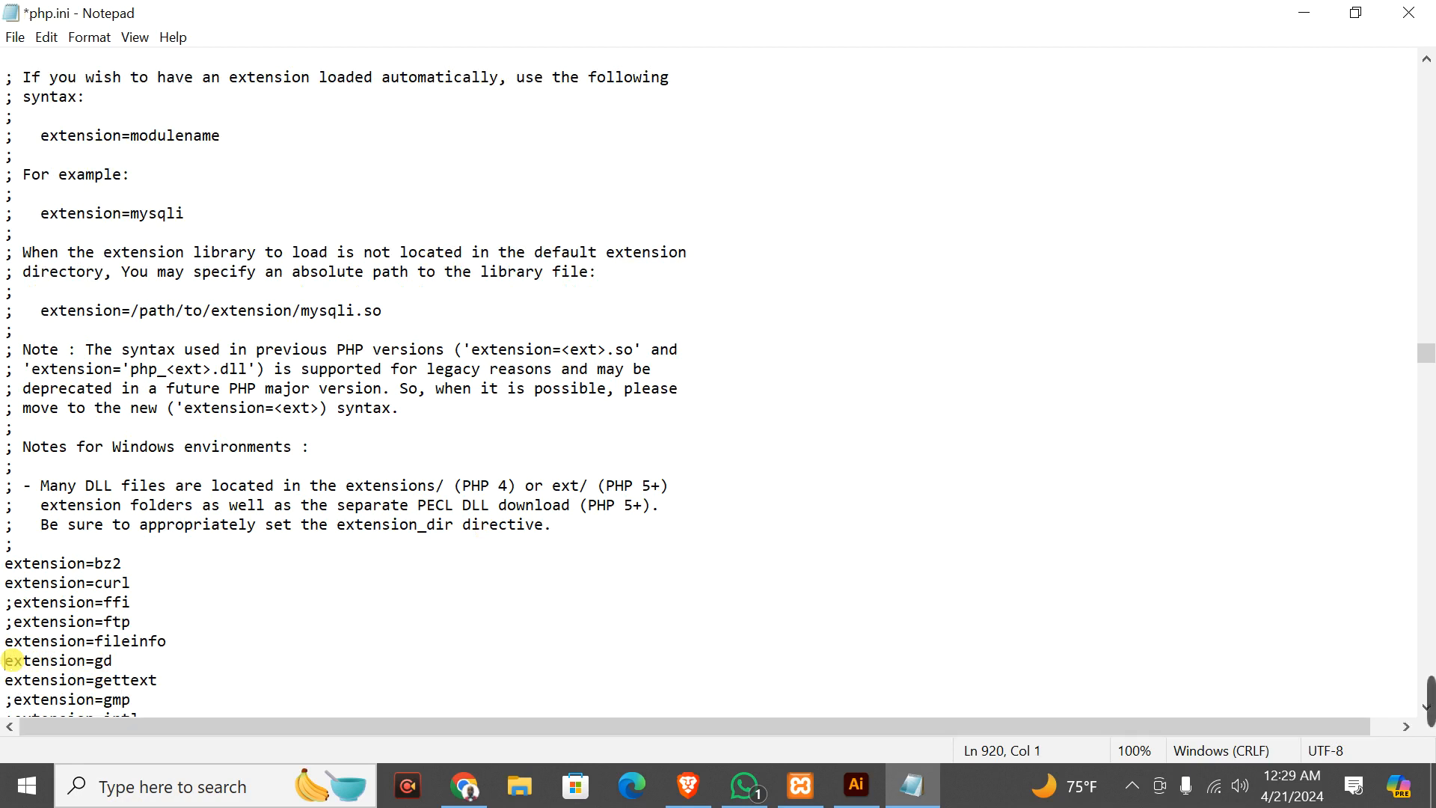
left_click(13, 36)
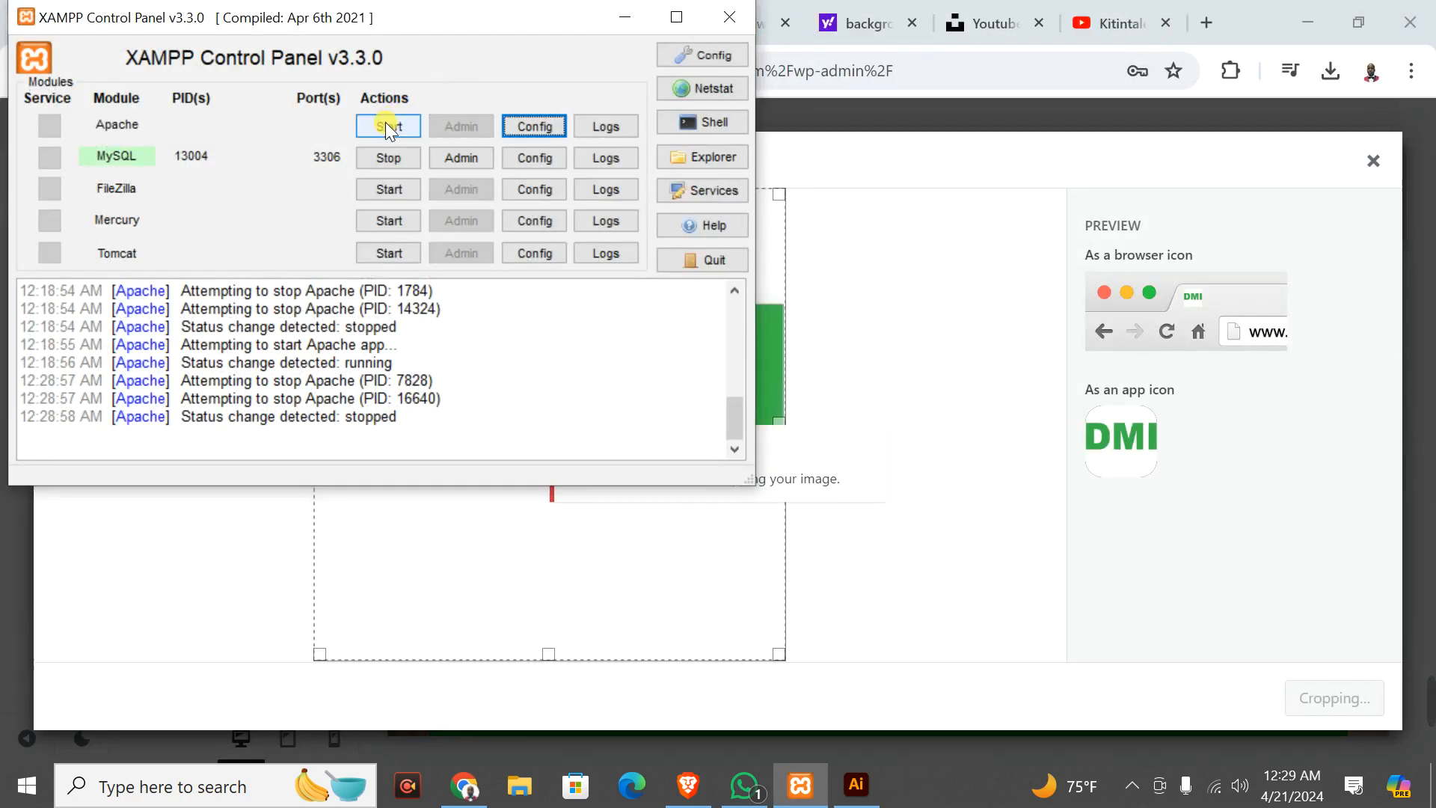
Step: Restart Apache in XAMPP and return to the WordPress crop dialog
left_click(387, 126)
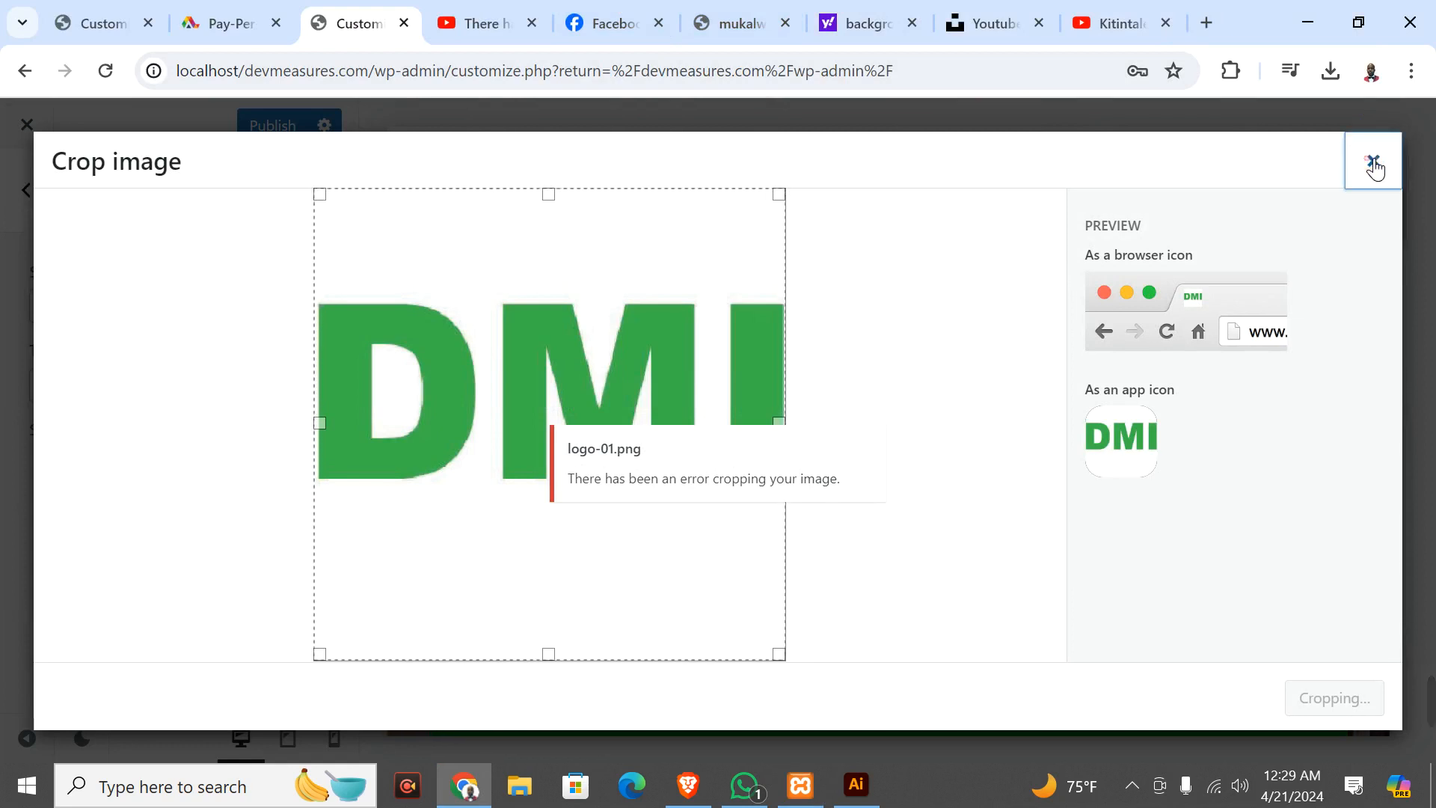
Step: Dismiss the failed crop and set the first DMI logo from the Media Library as site icon
left_click(1372, 160)
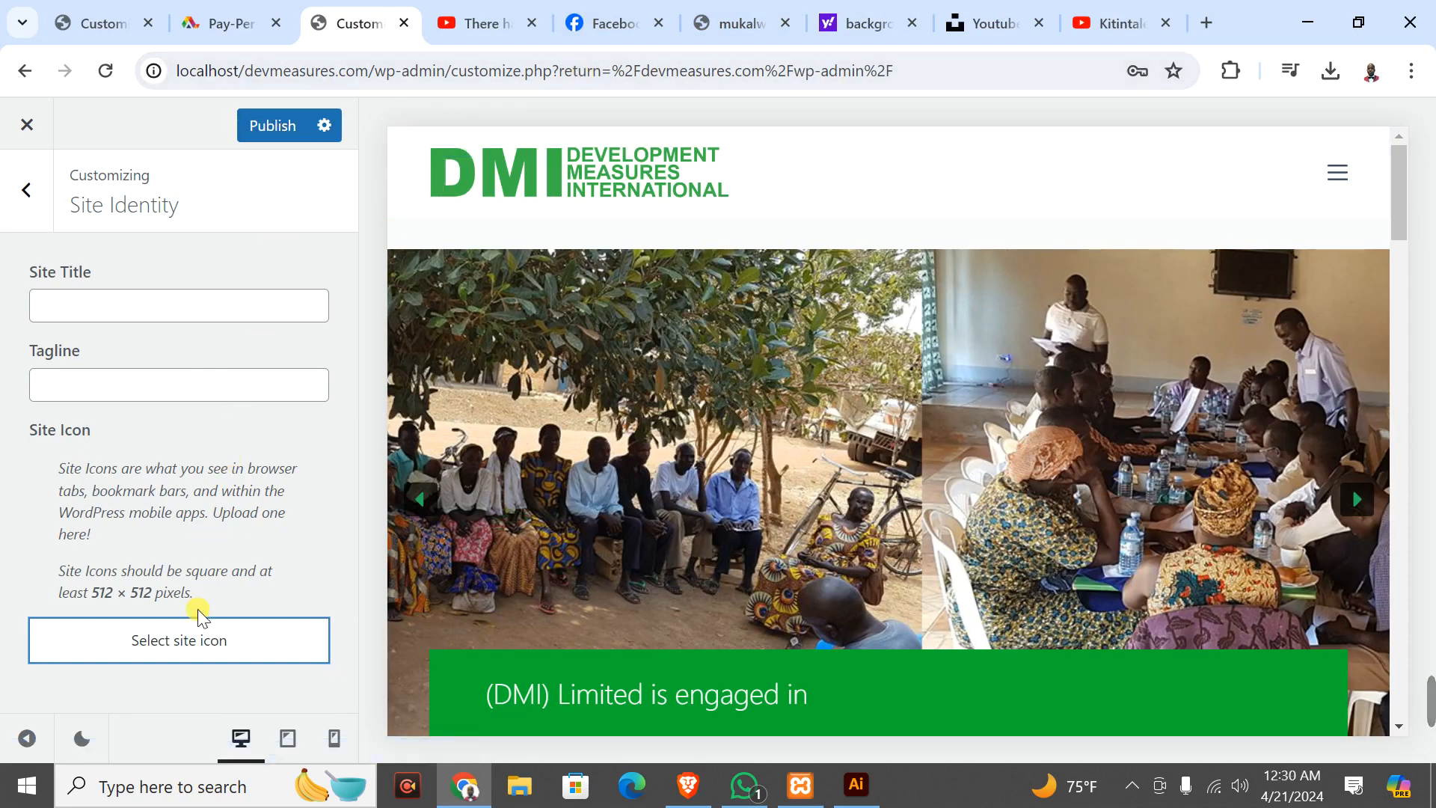
left_click(178, 640)
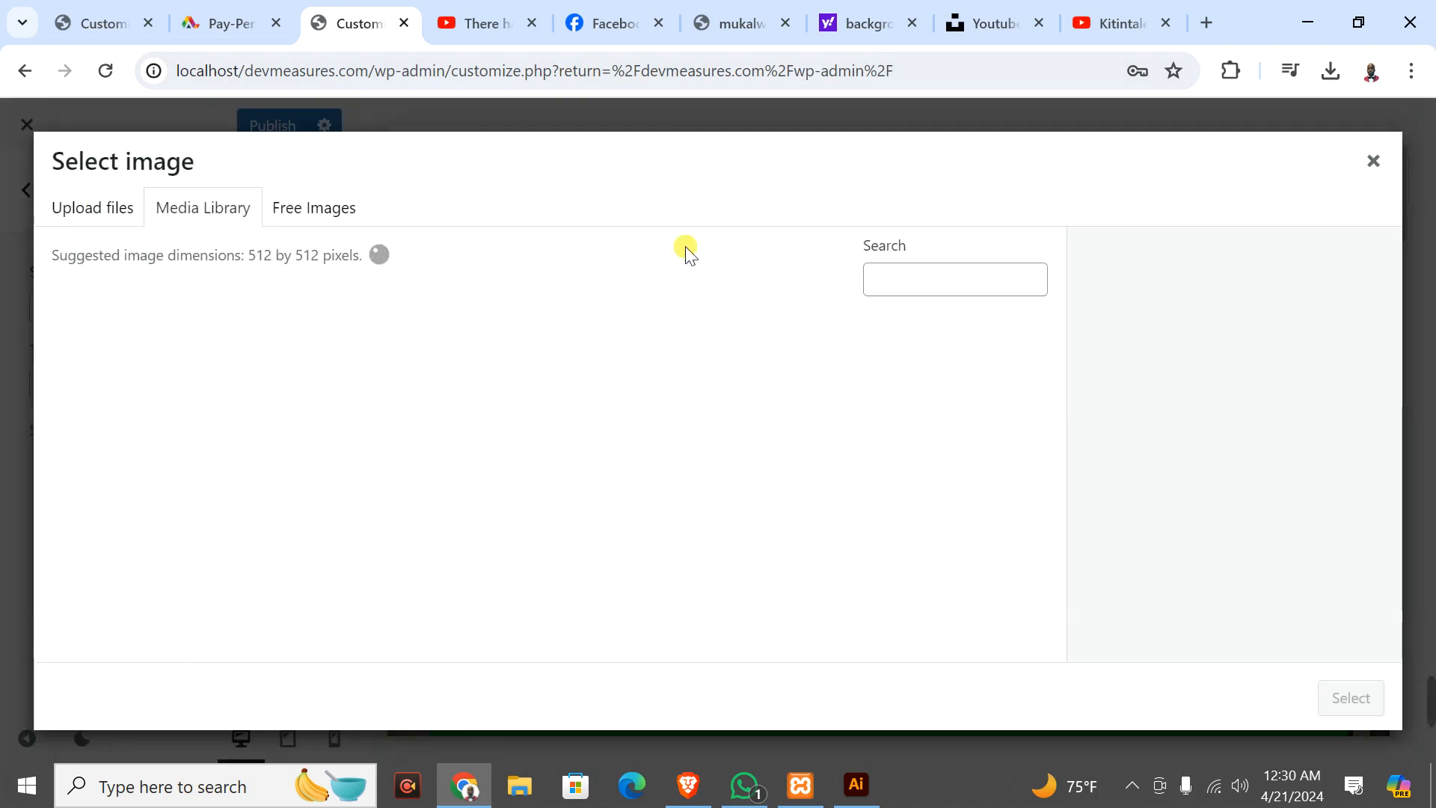
mouse_move(448, 382)
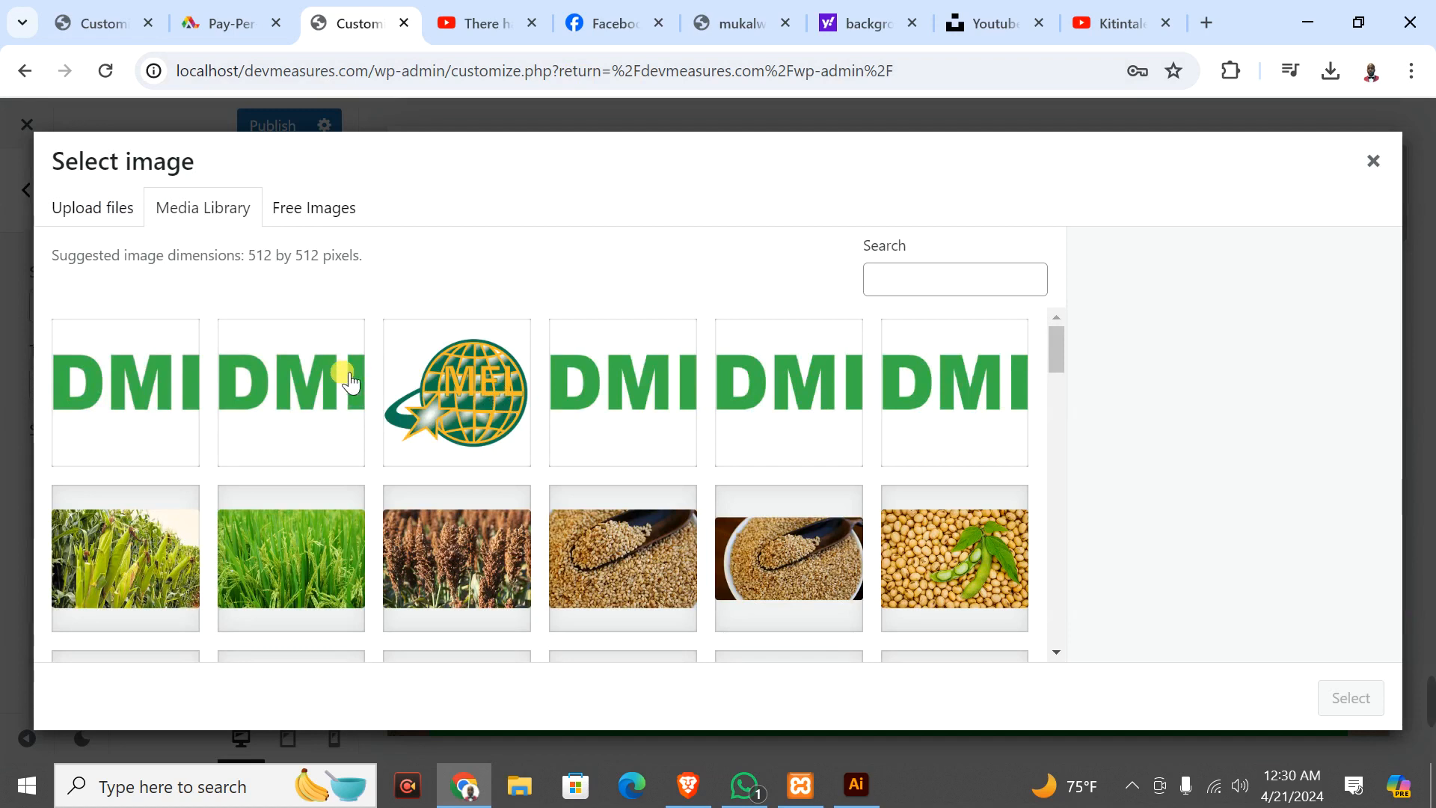
left_click(124, 393)
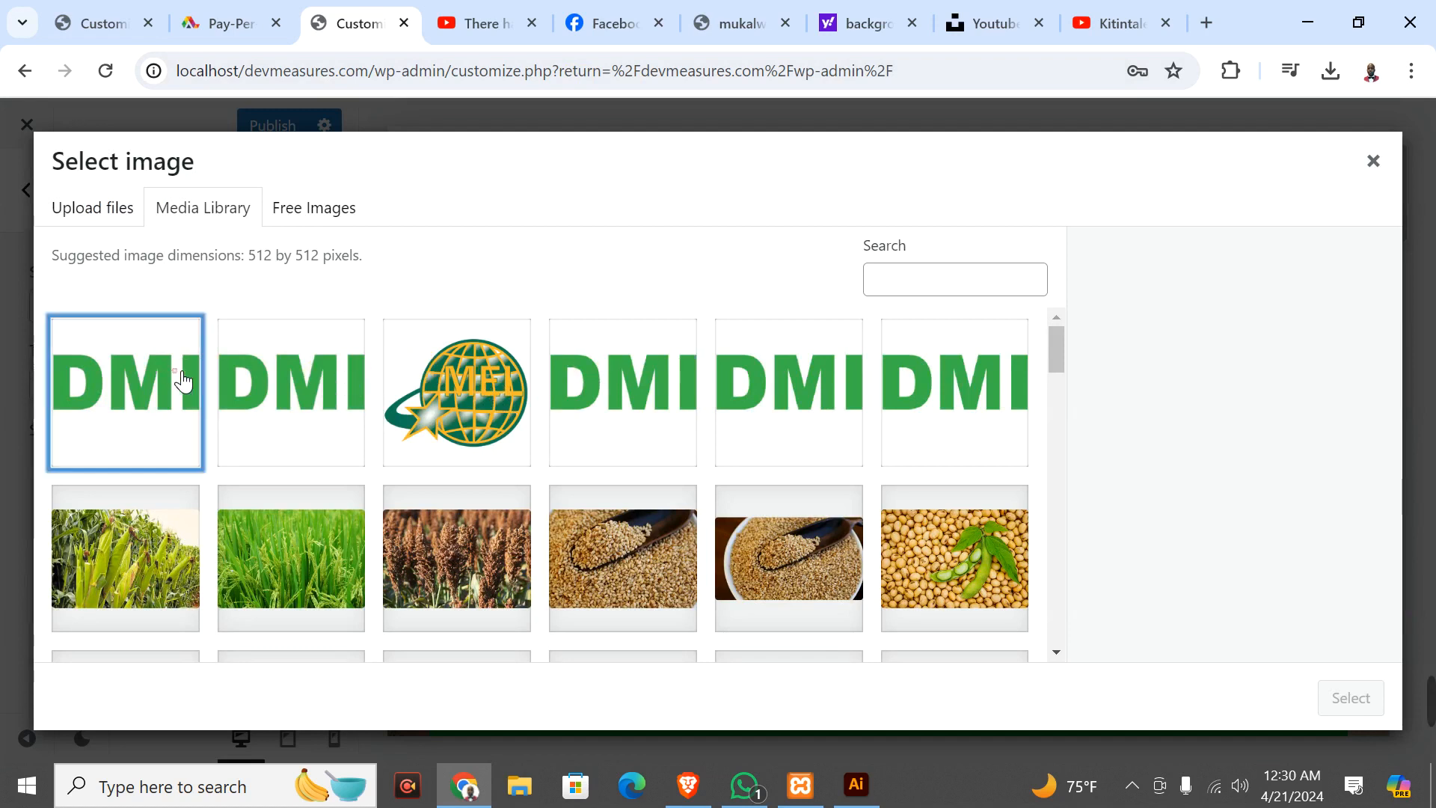
left_click(1349, 697)
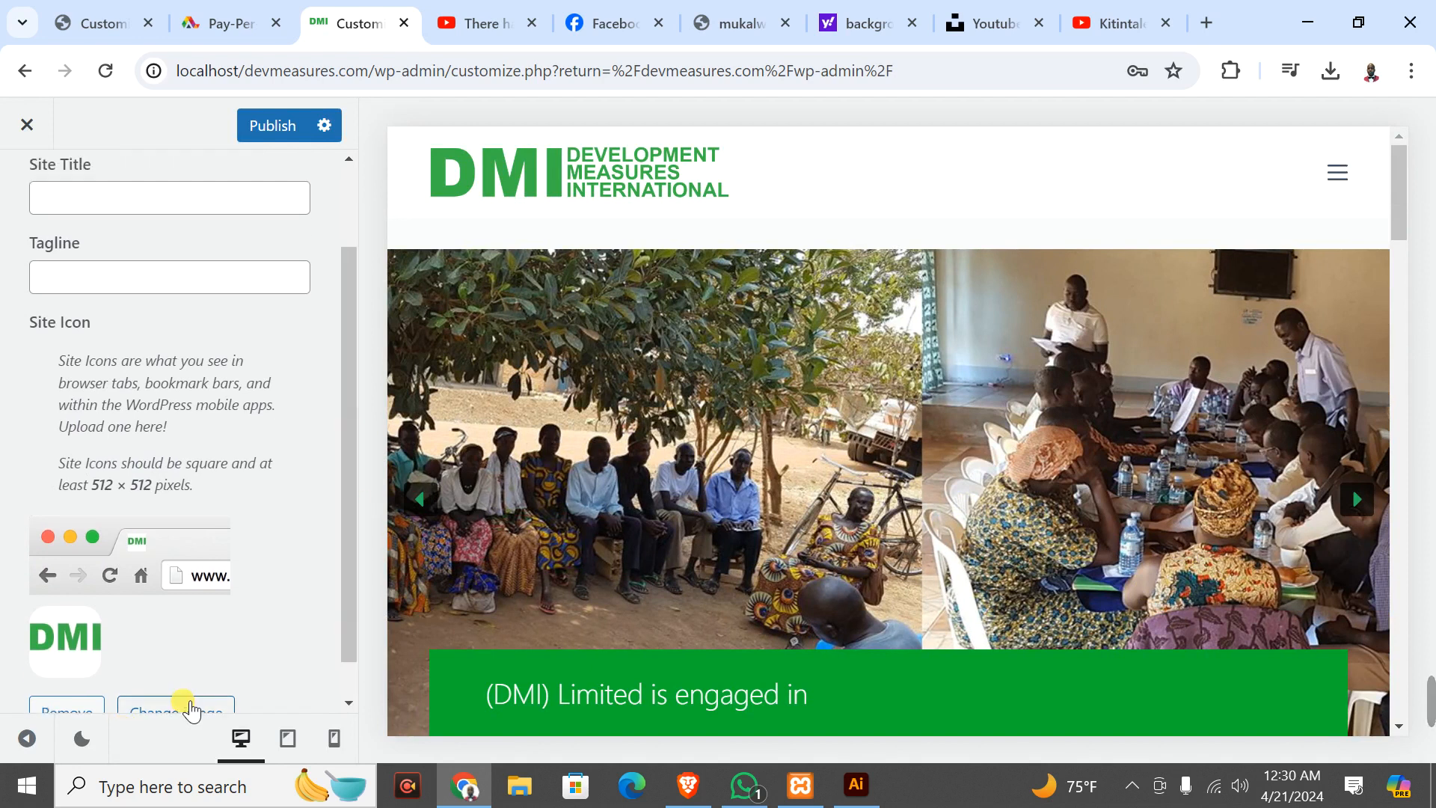
Step: Change the site icon to logo-01.png and crop it into the icon square successfully
left_click(176, 712)
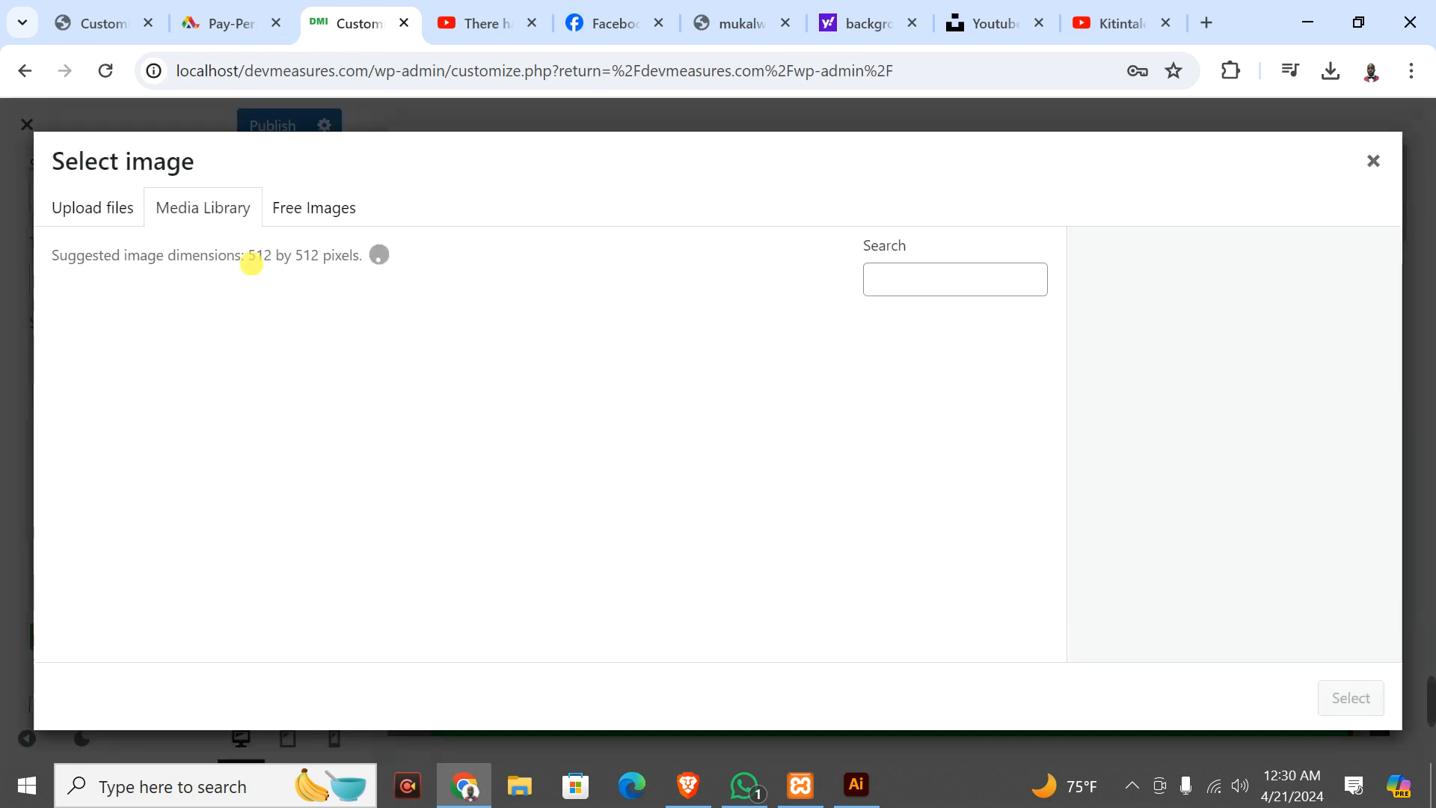
left_click(202, 206)
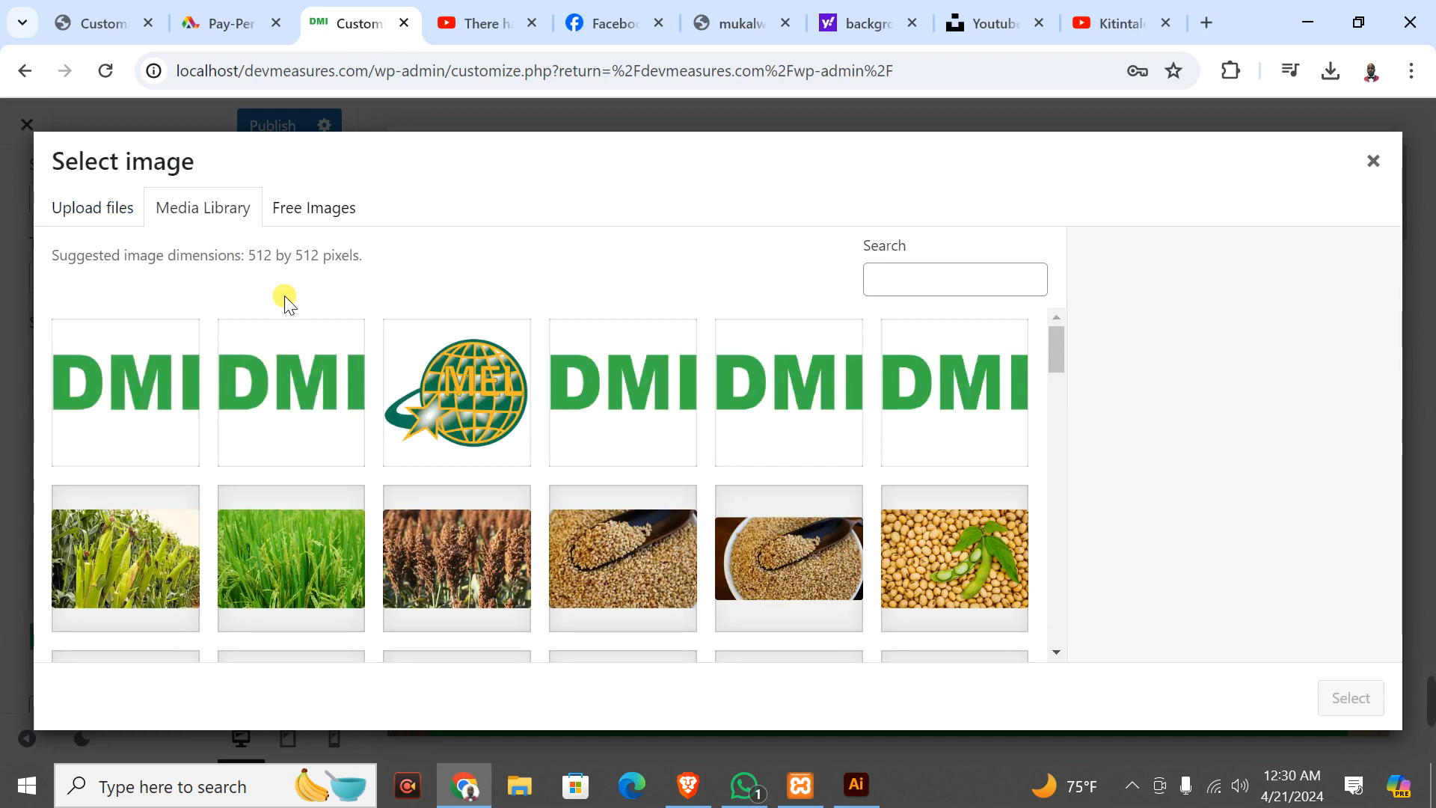
left_click(288, 394)
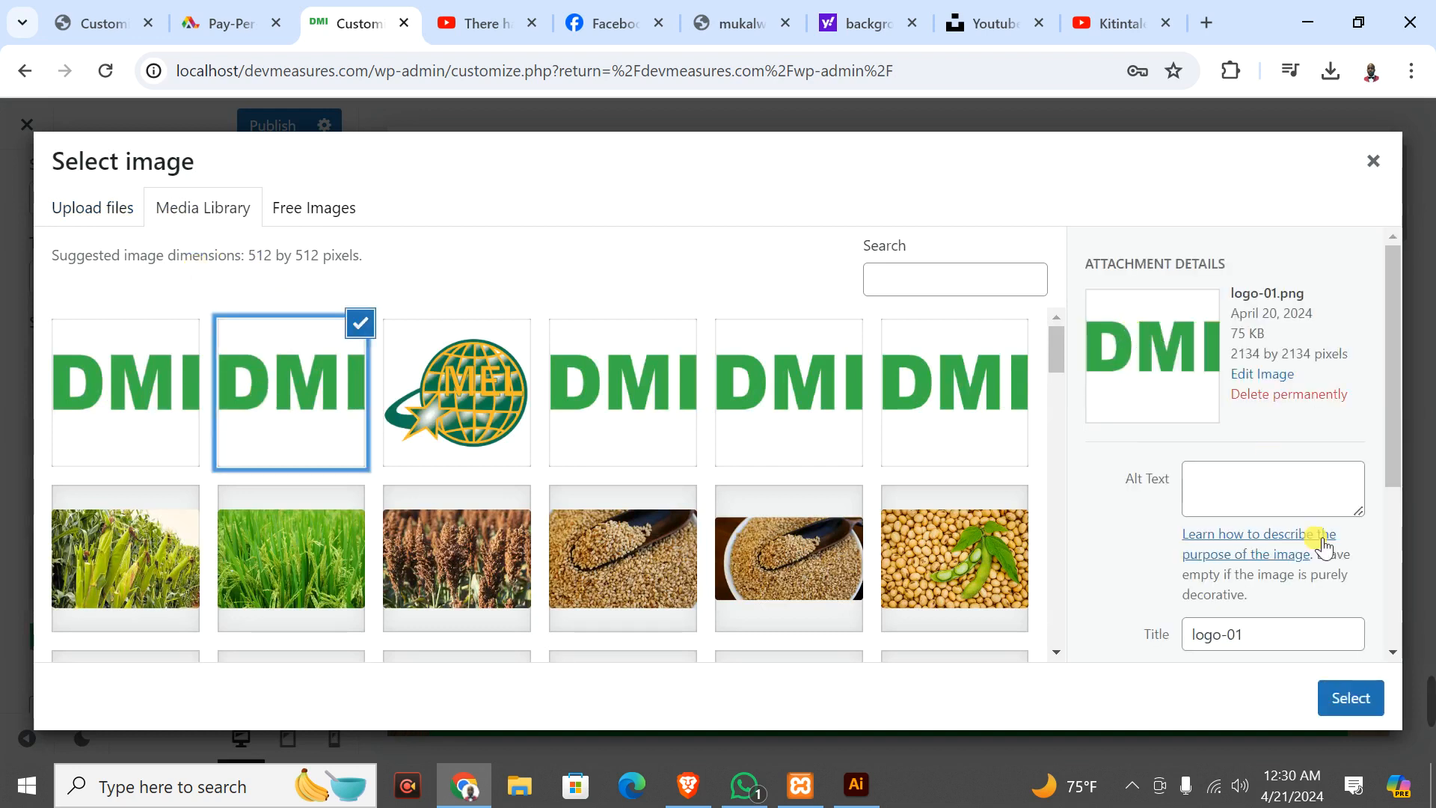
left_click(1348, 698)
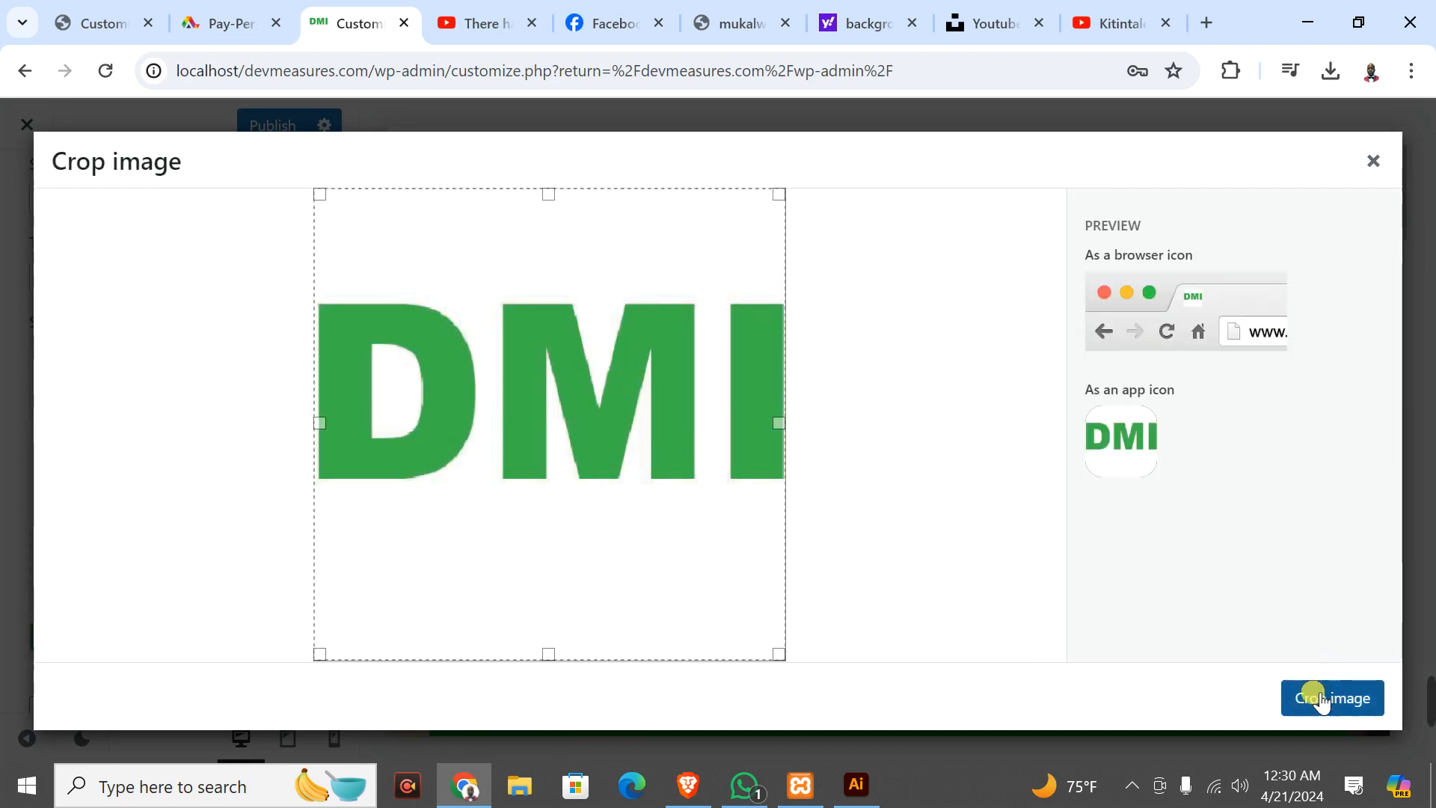
left_click(1332, 699)
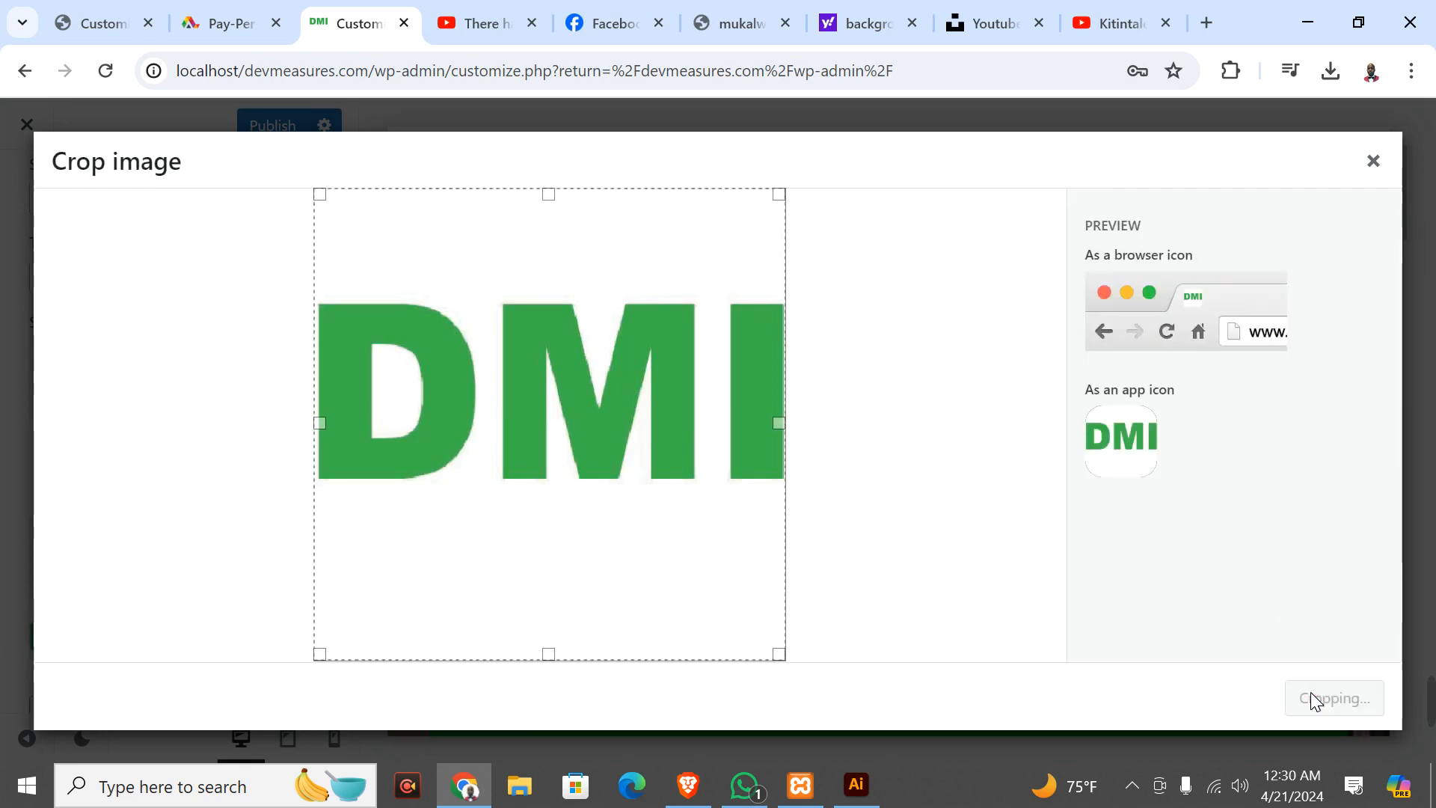
left_click(1333, 699)
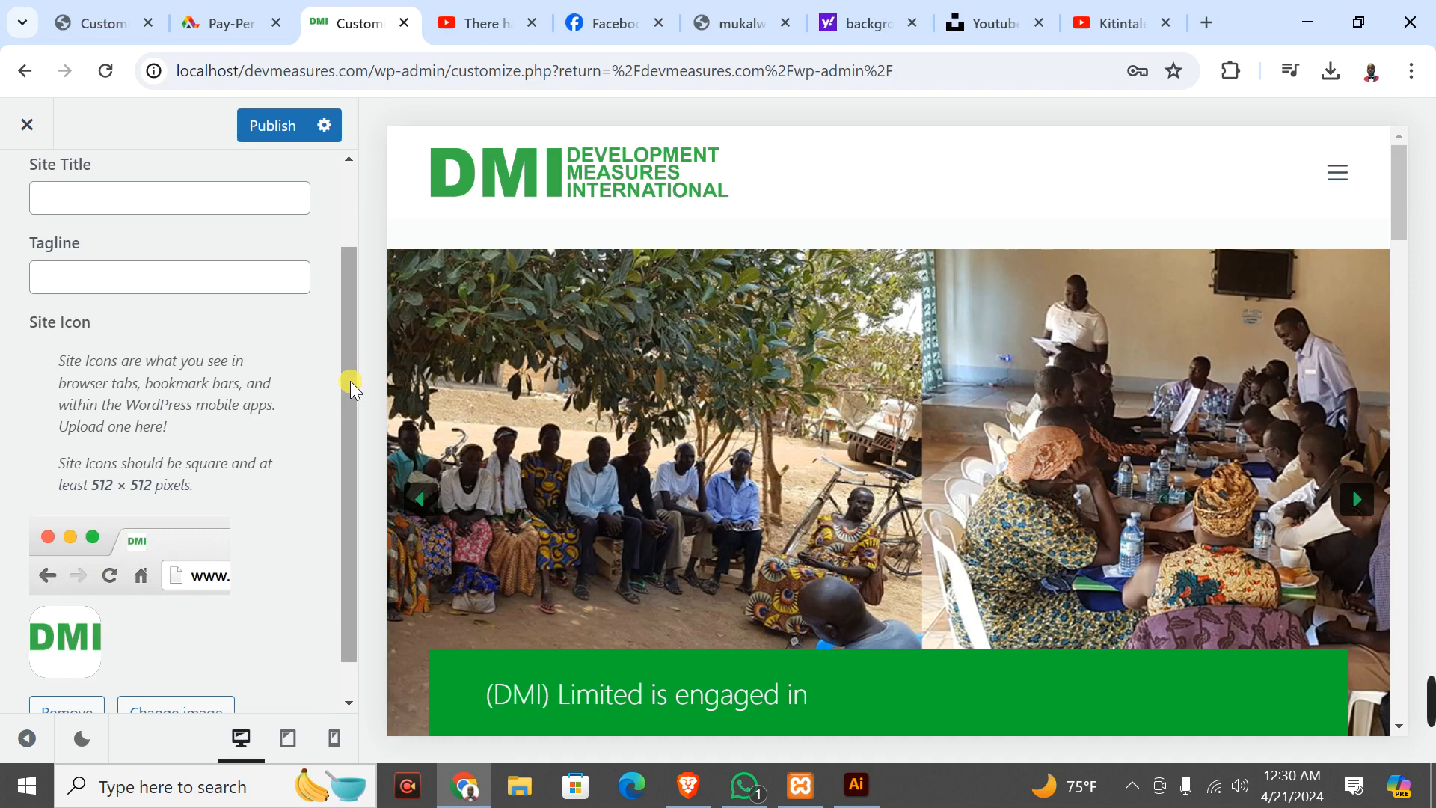
left_click(1357, 498)
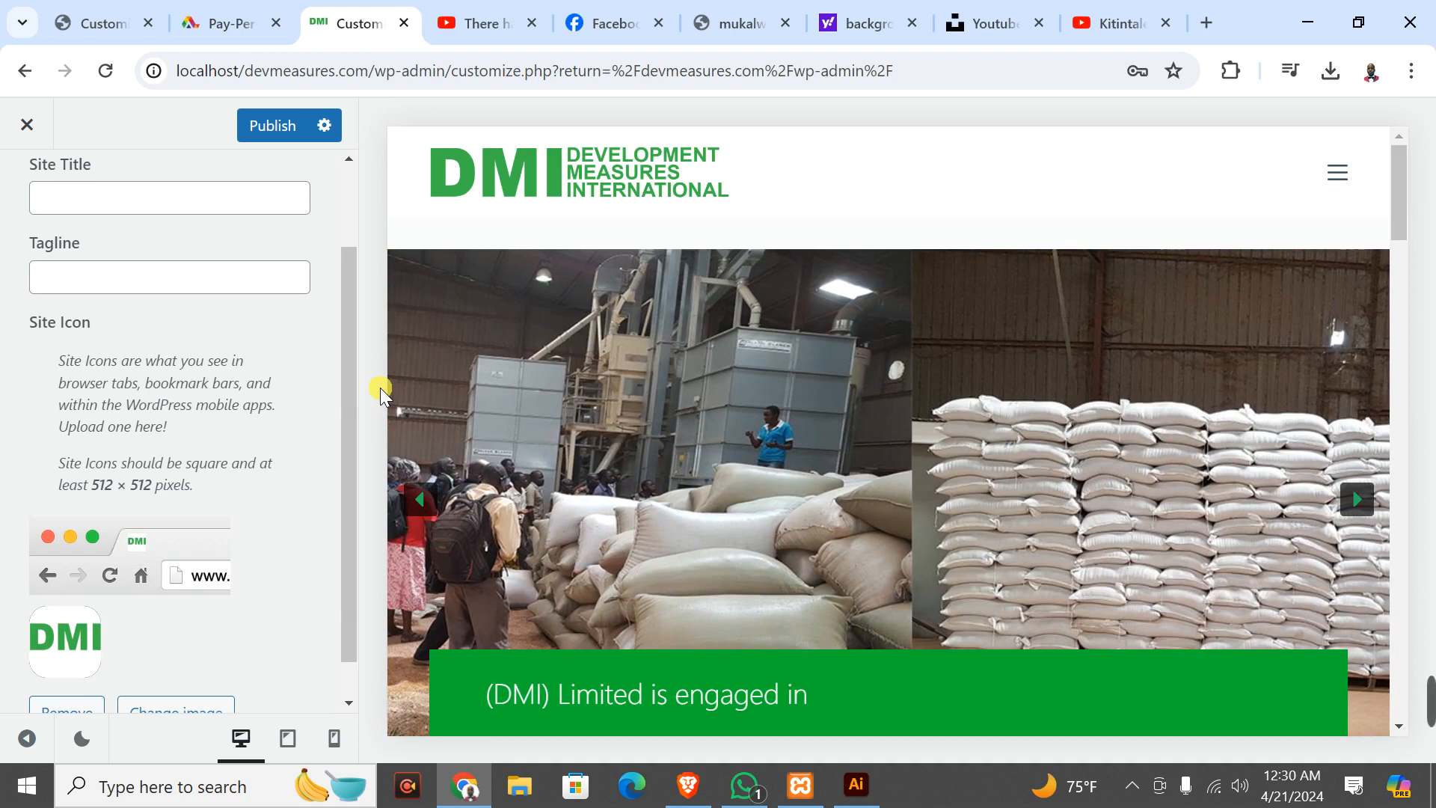
left_click(1357, 500)
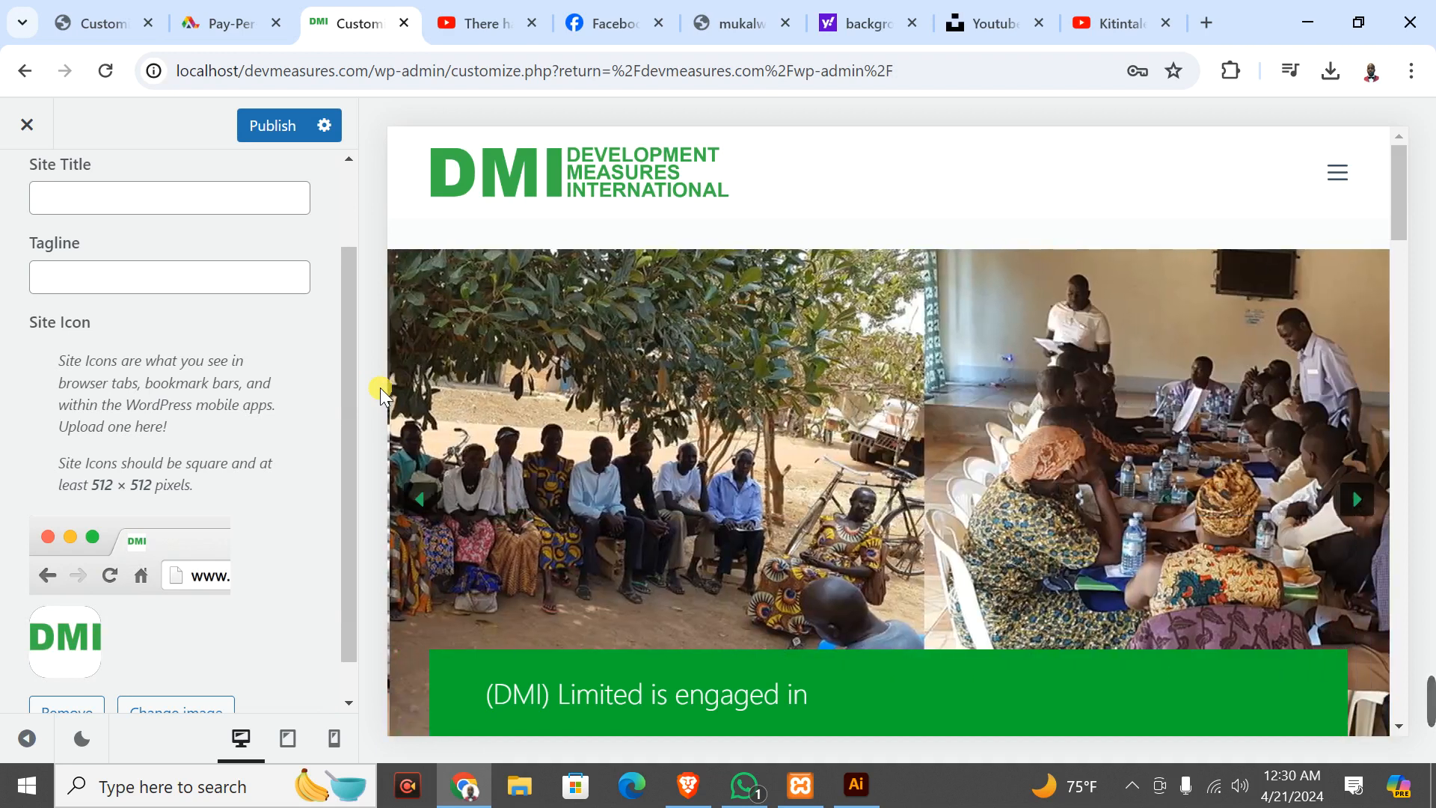
left_click(1399, 786)
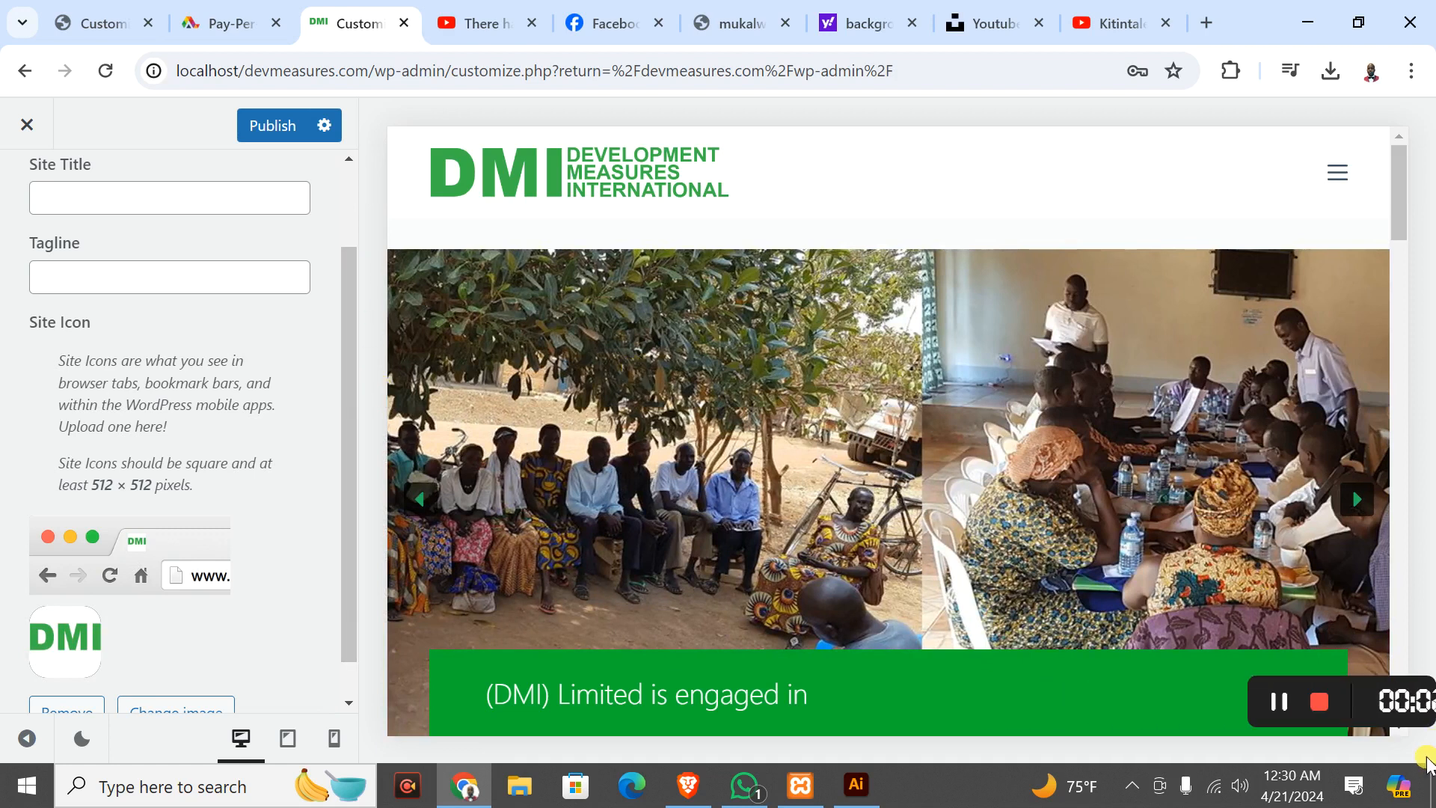